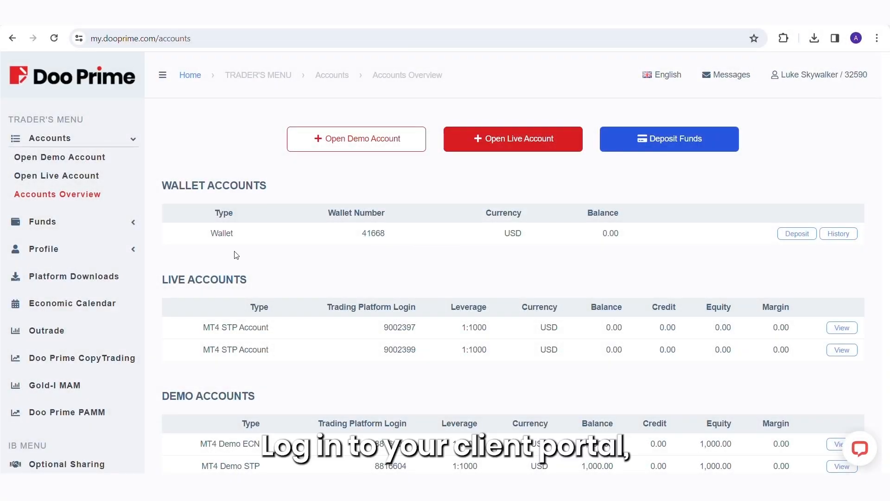
# Go to the Platform Downloads page from the client portal sidebar.
pyautogui.click(73, 276)
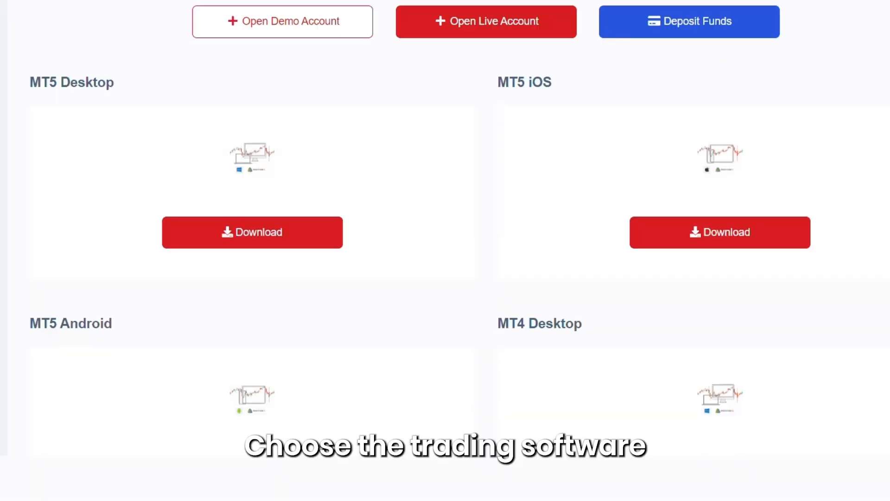
# Scroll down and start downloading the MT5 Desktop installer.
pyautogui.scroll(-3)
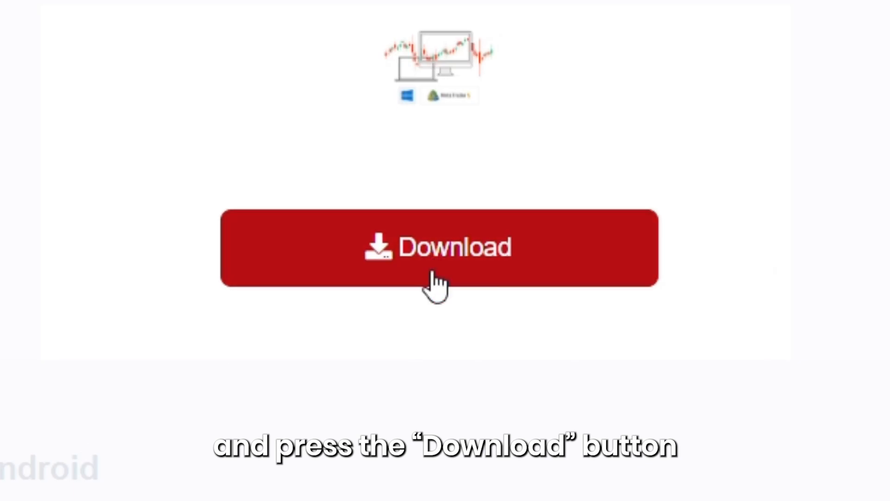
pyautogui.click(439, 248)
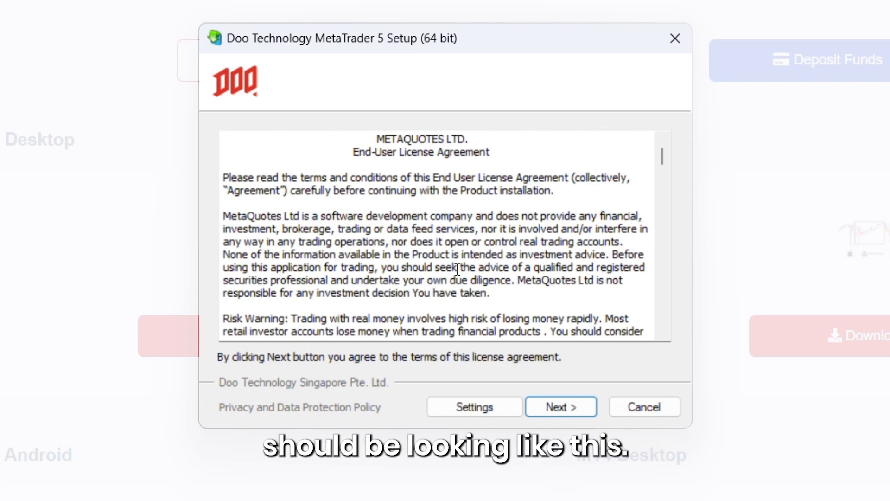
# Accept the license, finish installing MetaTrader 5, then open the MT5 iOS App Store page.
pyautogui.click(561, 407)
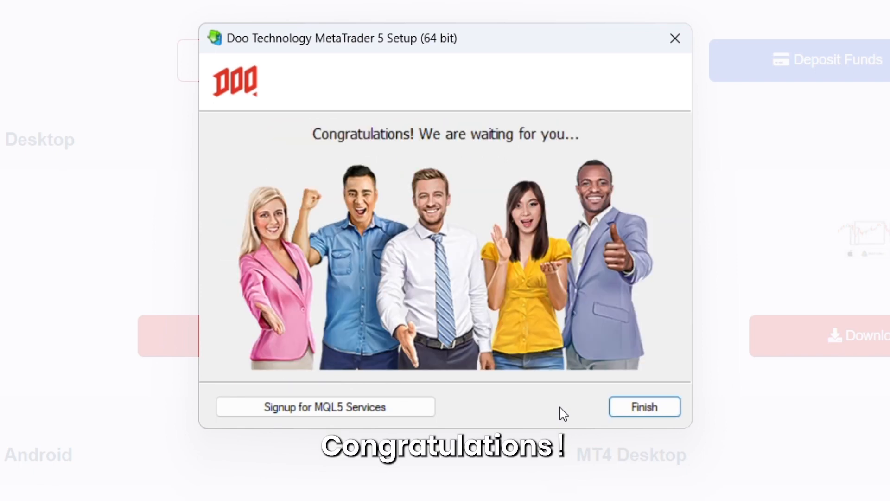
pyautogui.click(644, 407)
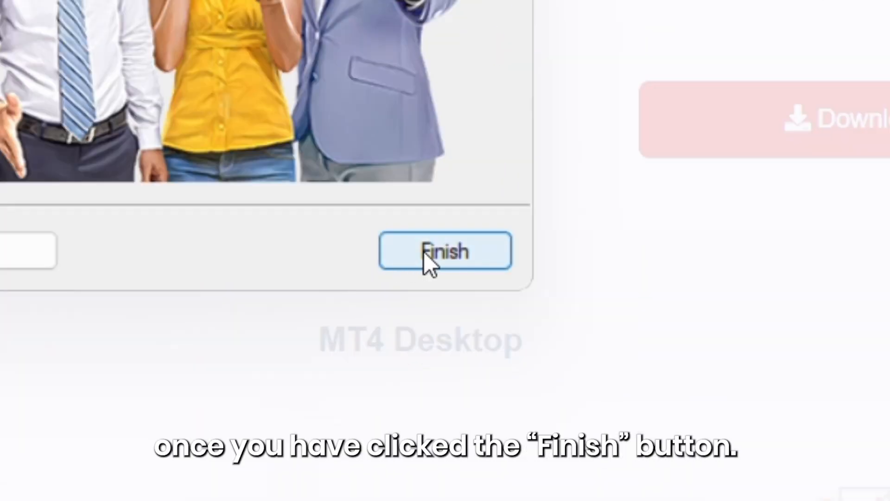
pyautogui.click(444, 251)
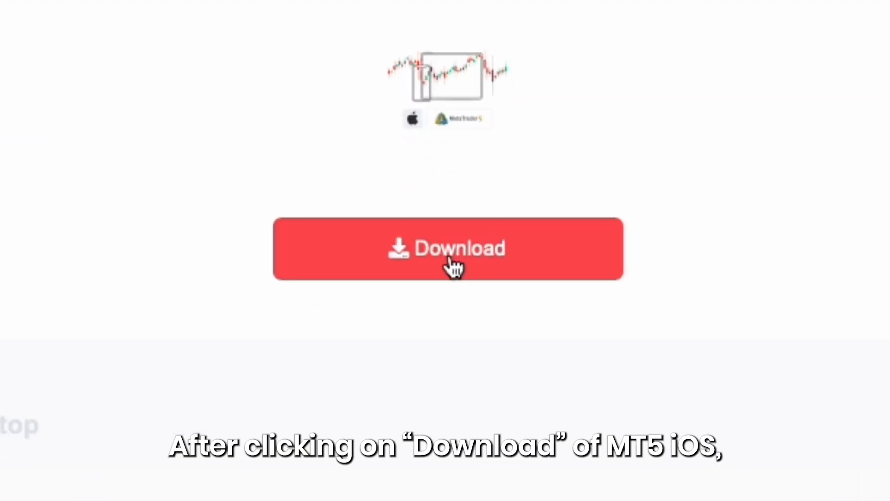
pyautogui.click(448, 248)
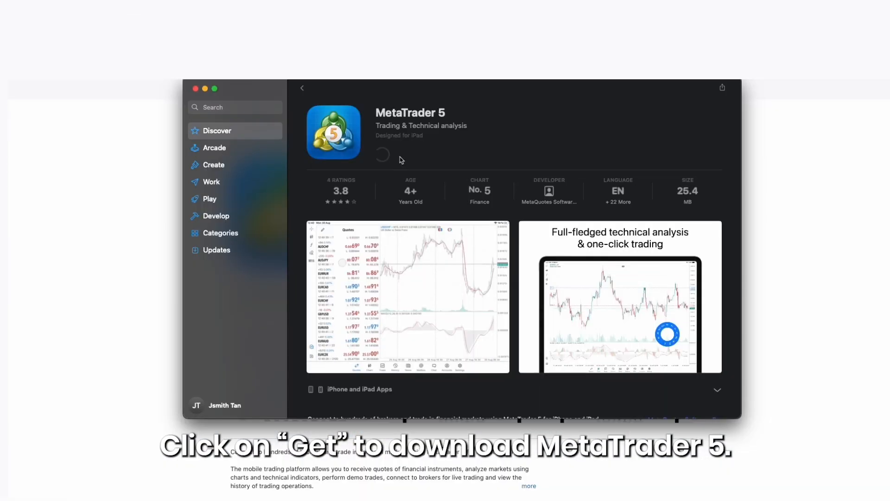